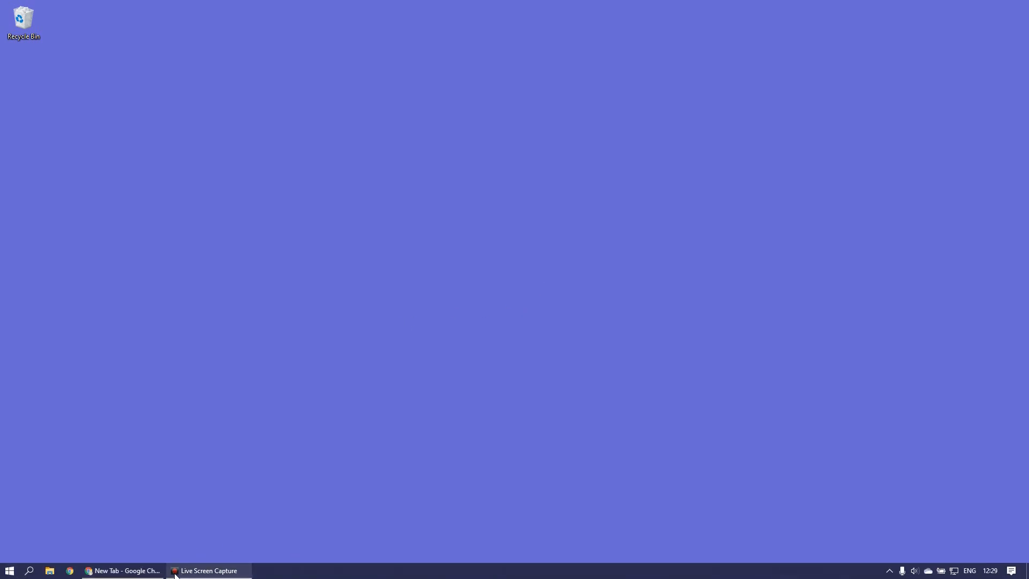
left_click(122, 570)
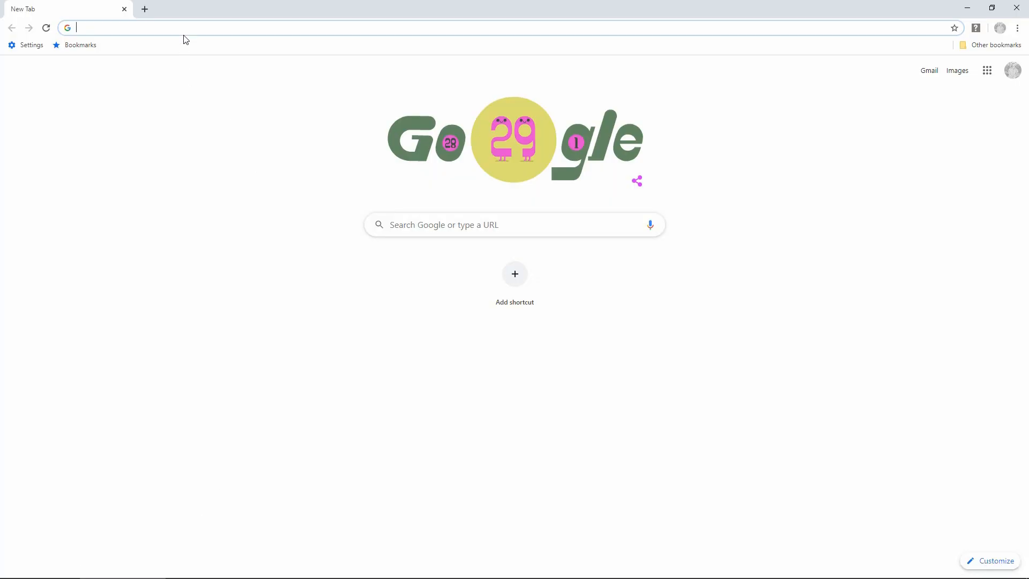
mouse_move(185, 30)
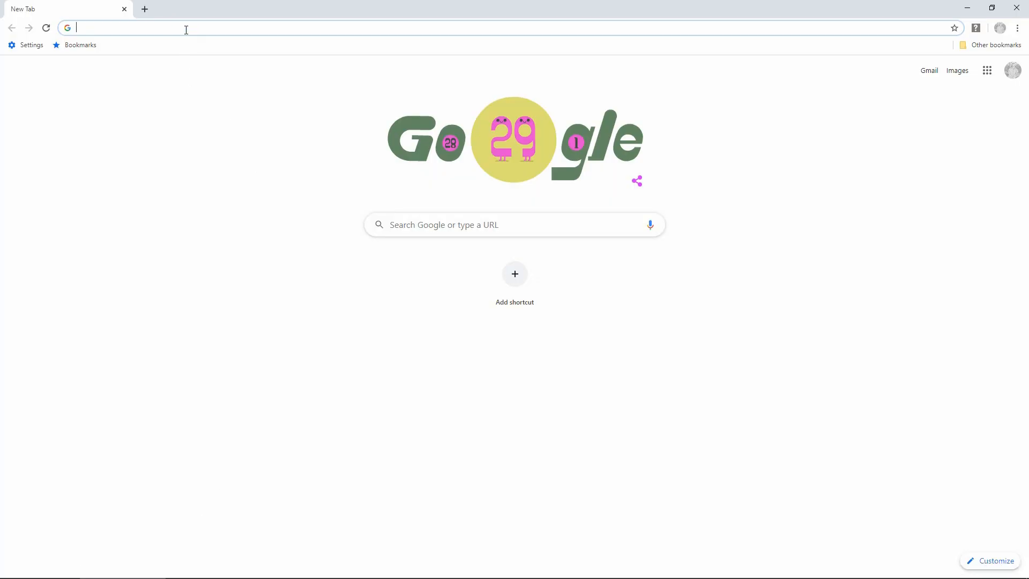
type("www.hp.com/us/en/home.html")
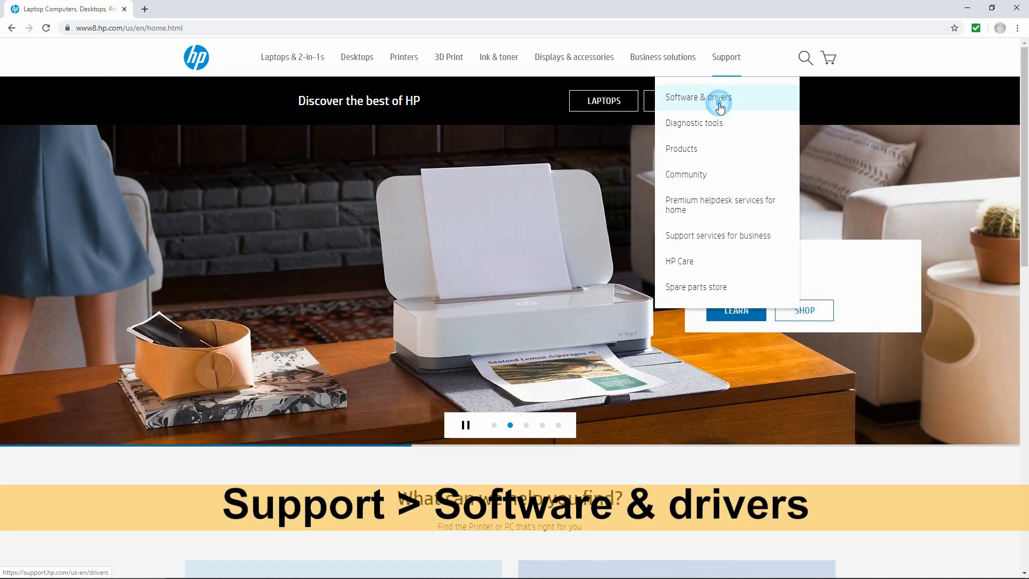
Go to Software & drivers, choose Printer, and enter the product name 'color laserjet pro mfp 283'.
left_click(697, 98)
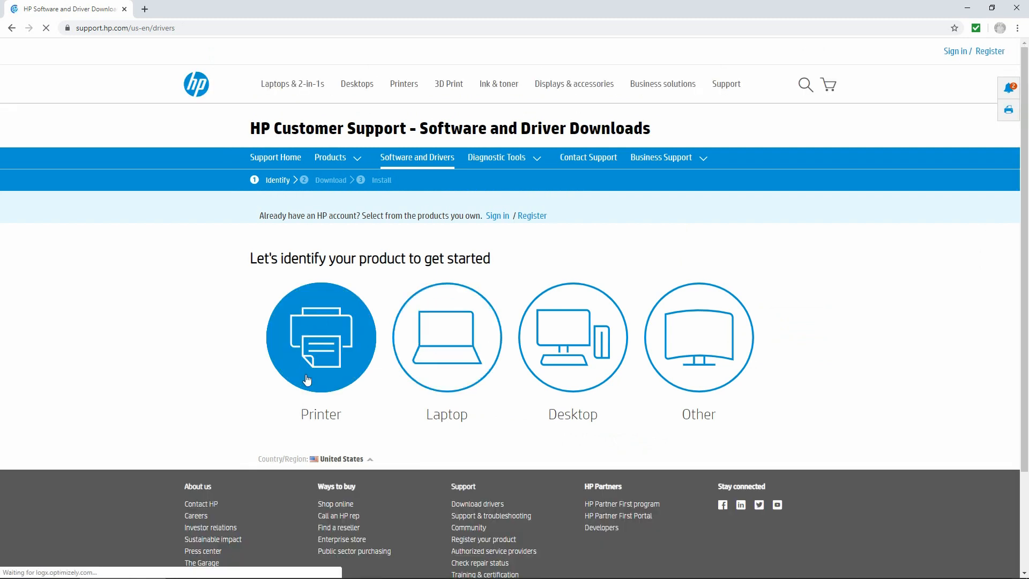
left_click(321, 337)
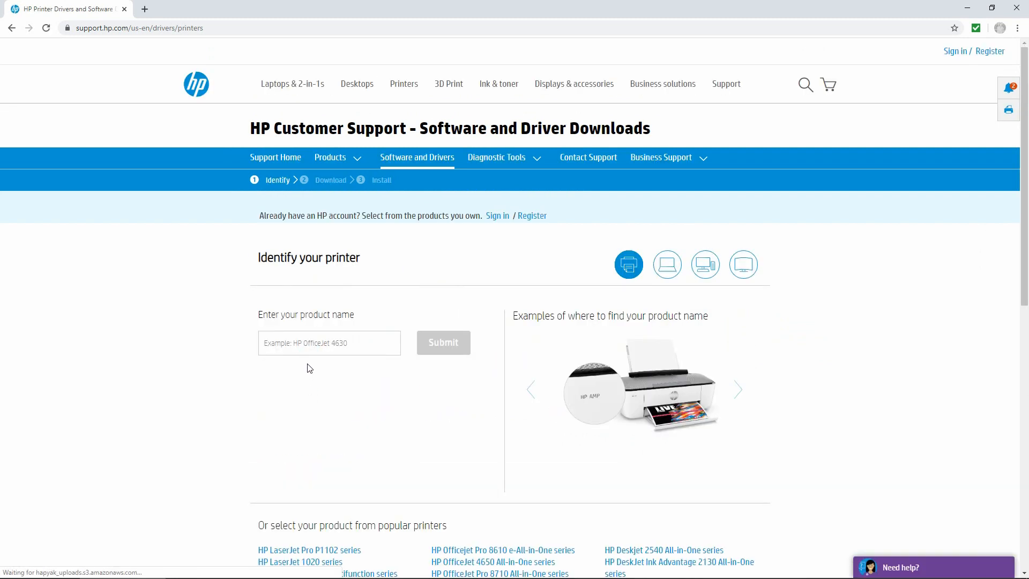
left_click(329, 343)
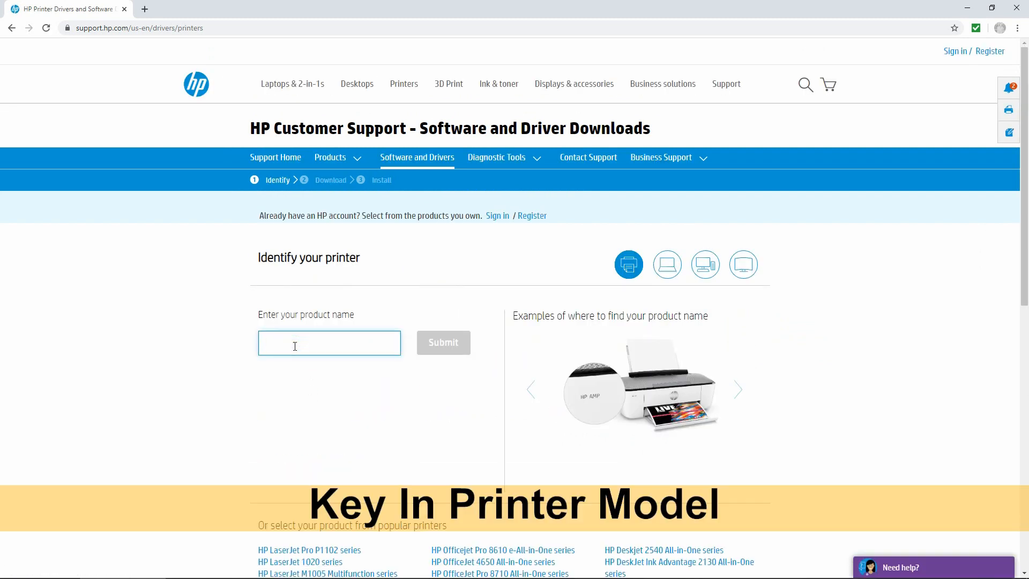
left_click(737, 389)
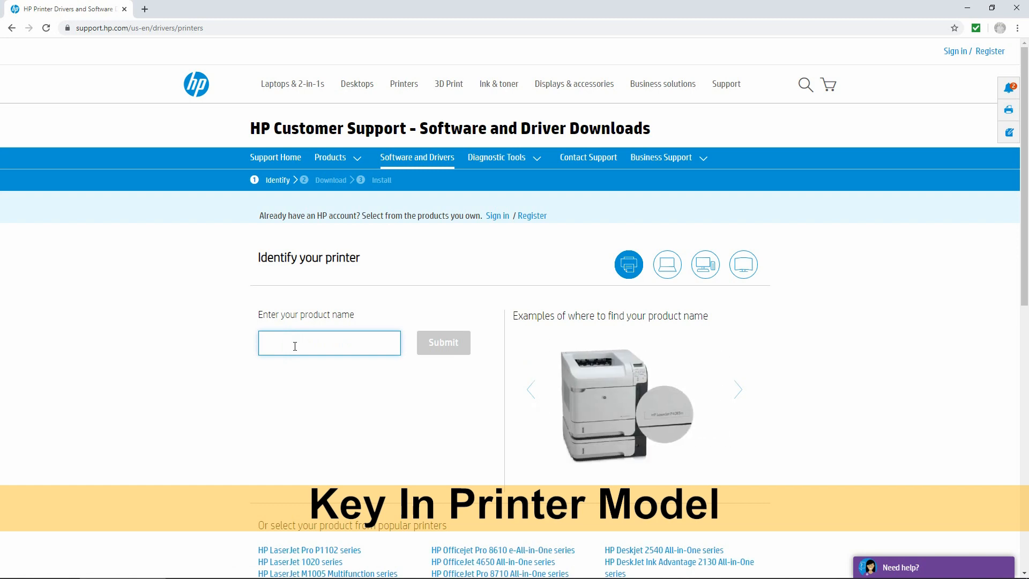
type("col")
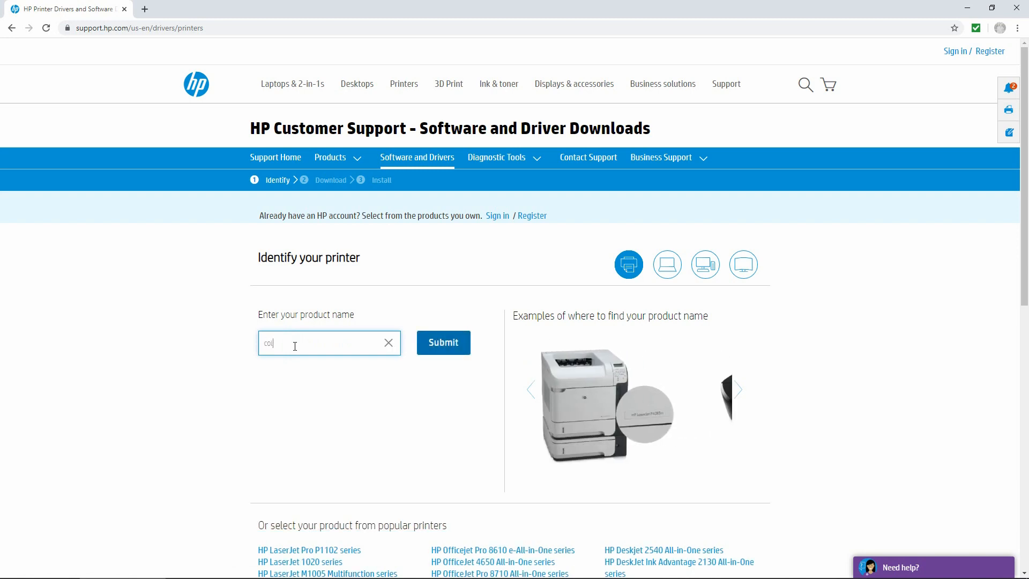
type("color laserjet pro mfp 283")
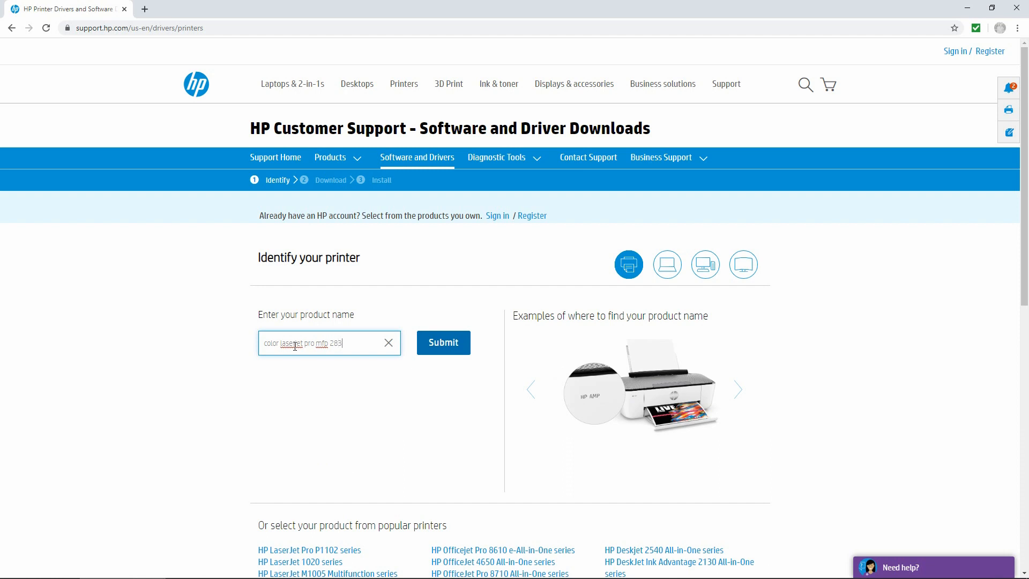
Submit the model search and choose HP Color LaserJet Pro MFP M283fdw from the results.
left_click(443, 342)
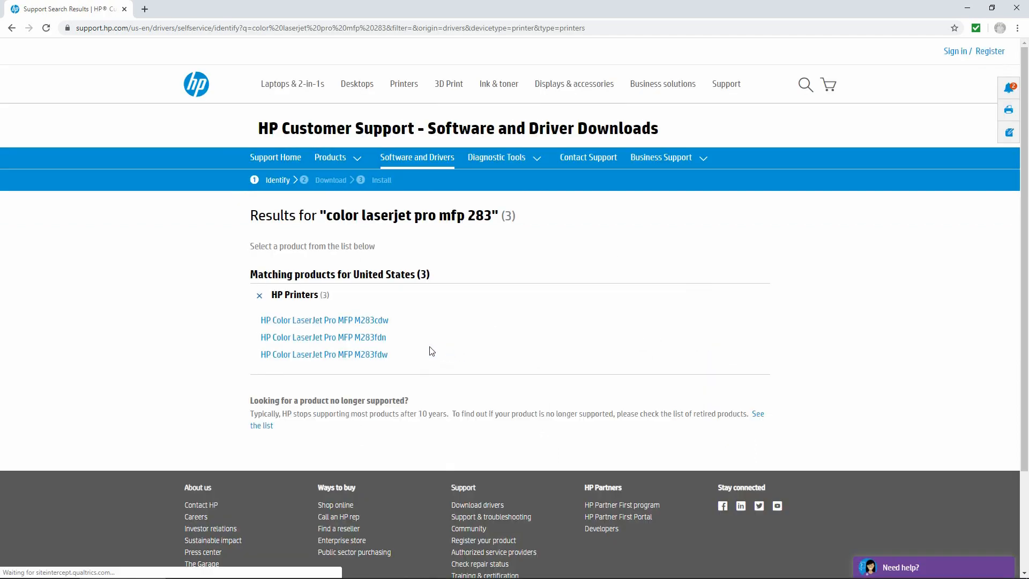
mouse_move(351, 358)
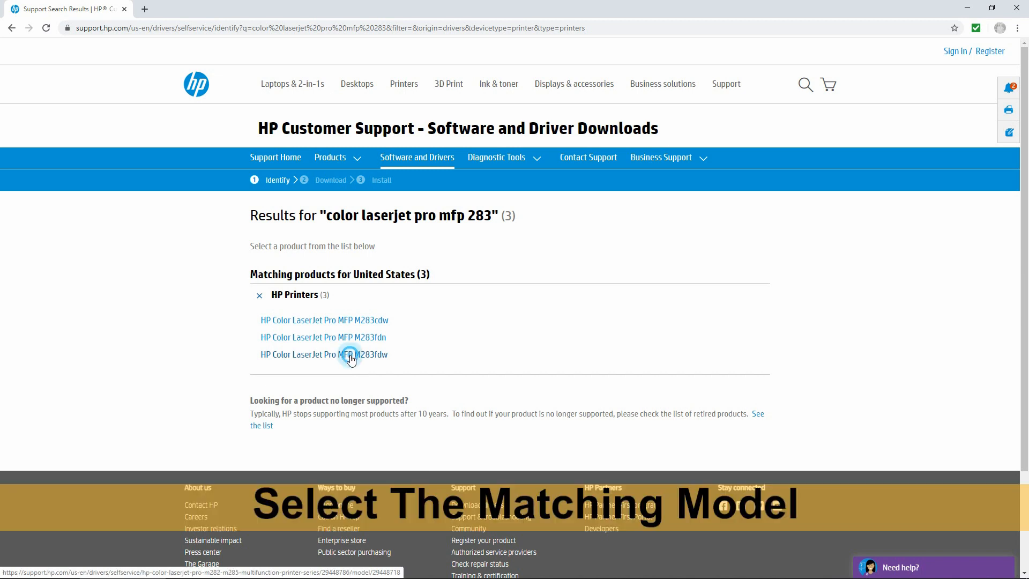
left_click(324, 355)
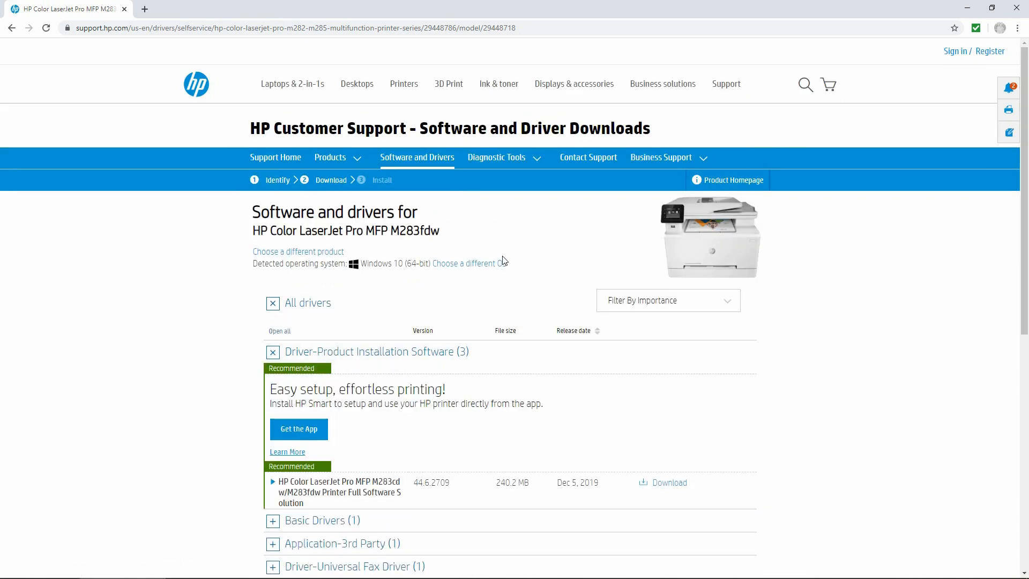
mouse_move(405, 445)
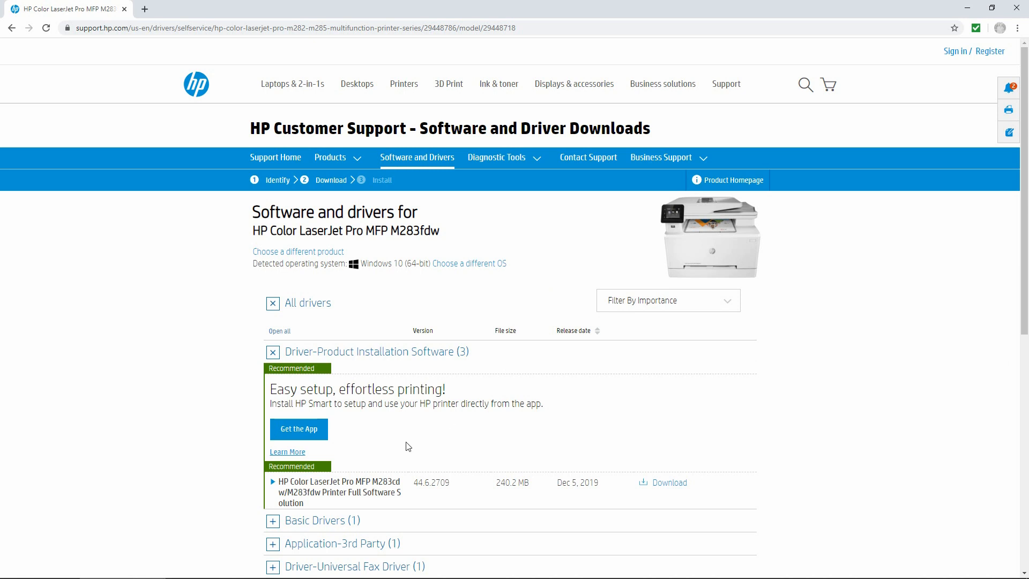
Expand the Full Software Solution entry and start its download.
scroll("down", 3)
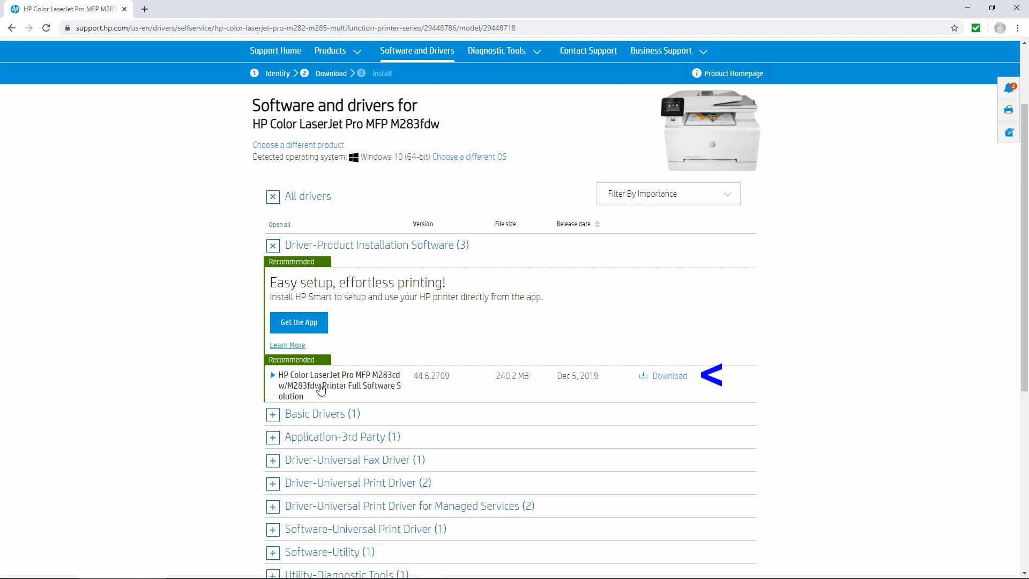
mouse_move(343, 398)
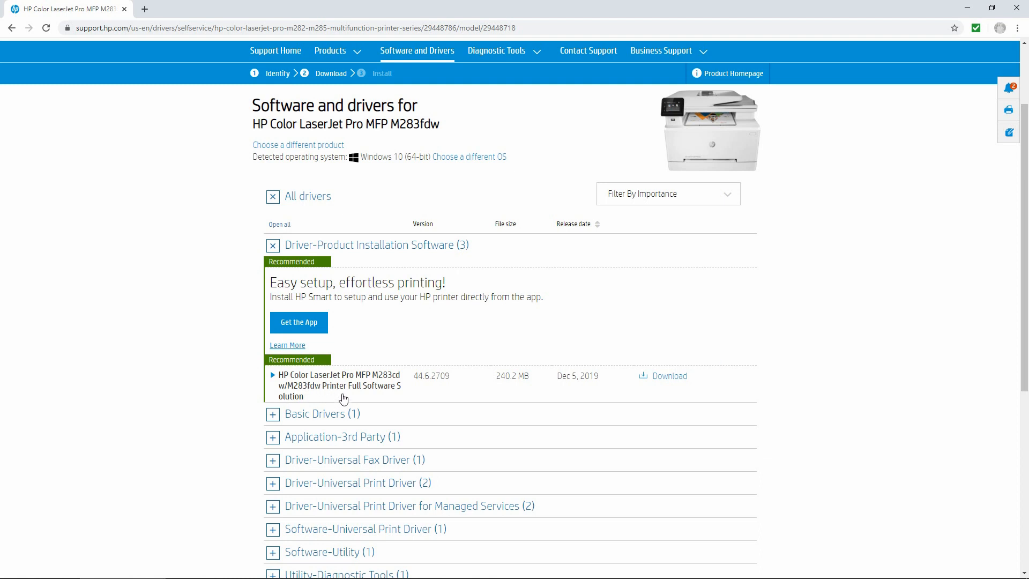
mouse_move(358, 390)
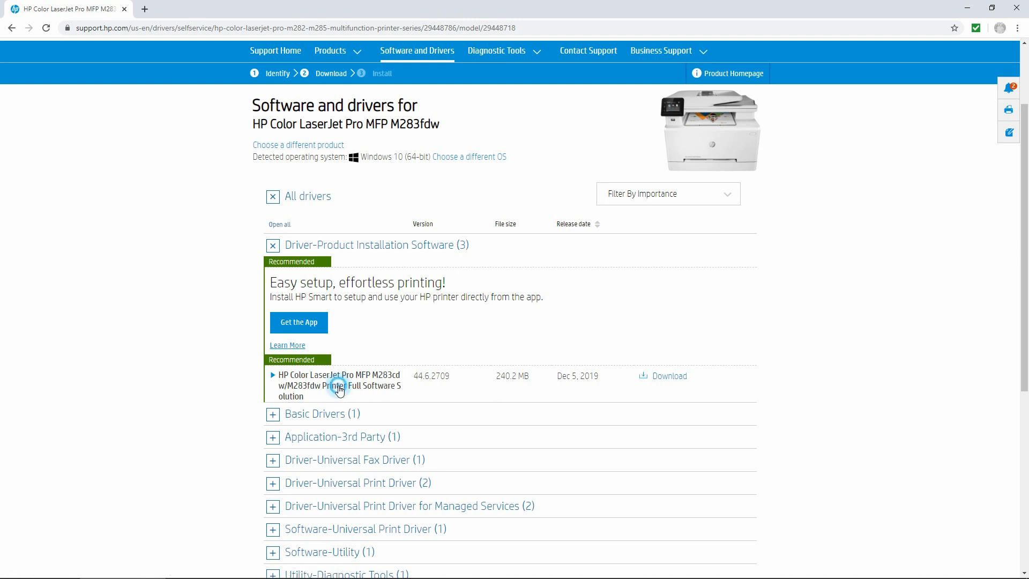
left_click(272, 375)
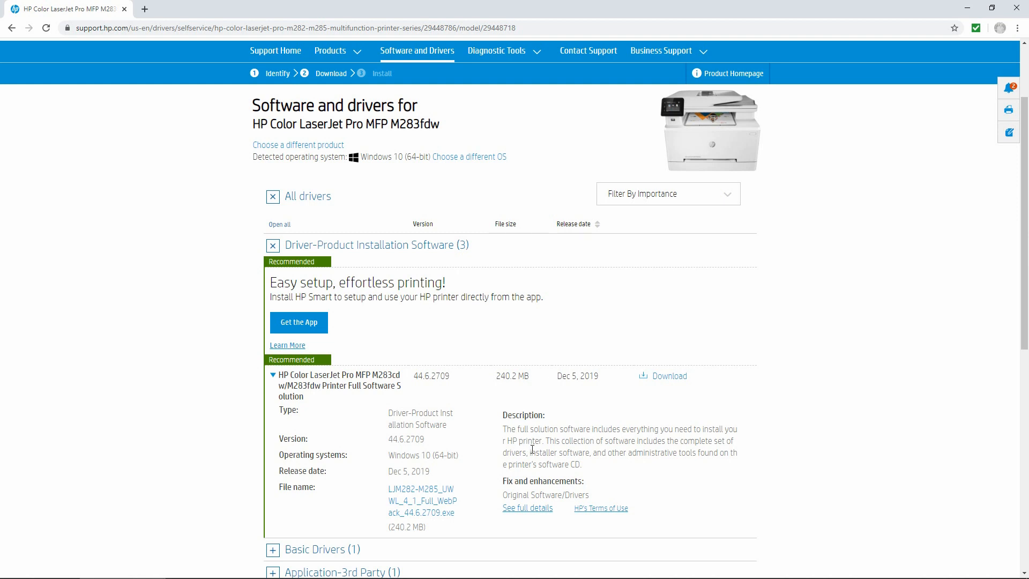
mouse_move(576, 443)
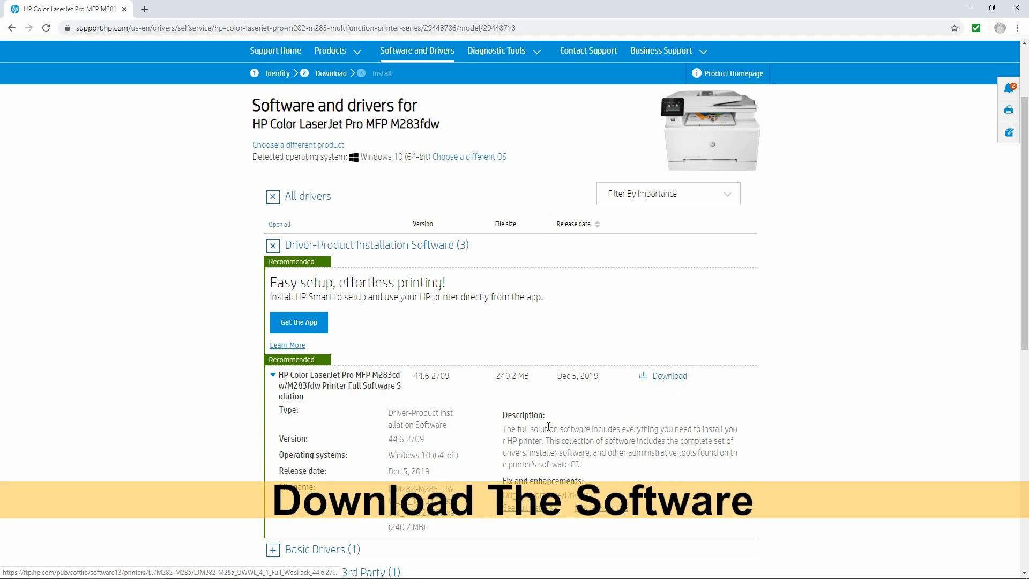
left_click(668, 376)
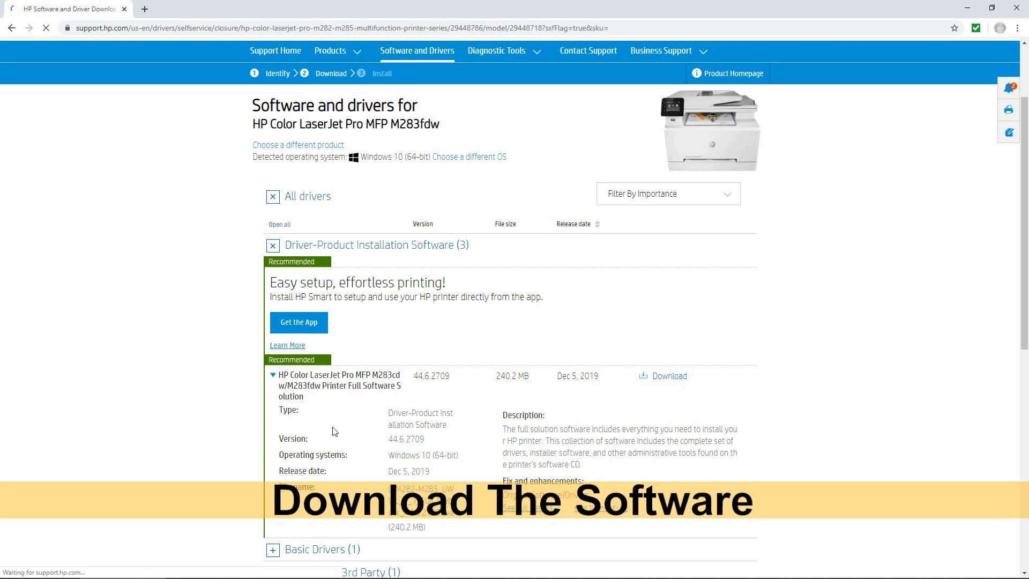
Run the downloaded LJM282-M285 .exe installer from the Chrome download bar.
left_click(668, 375)
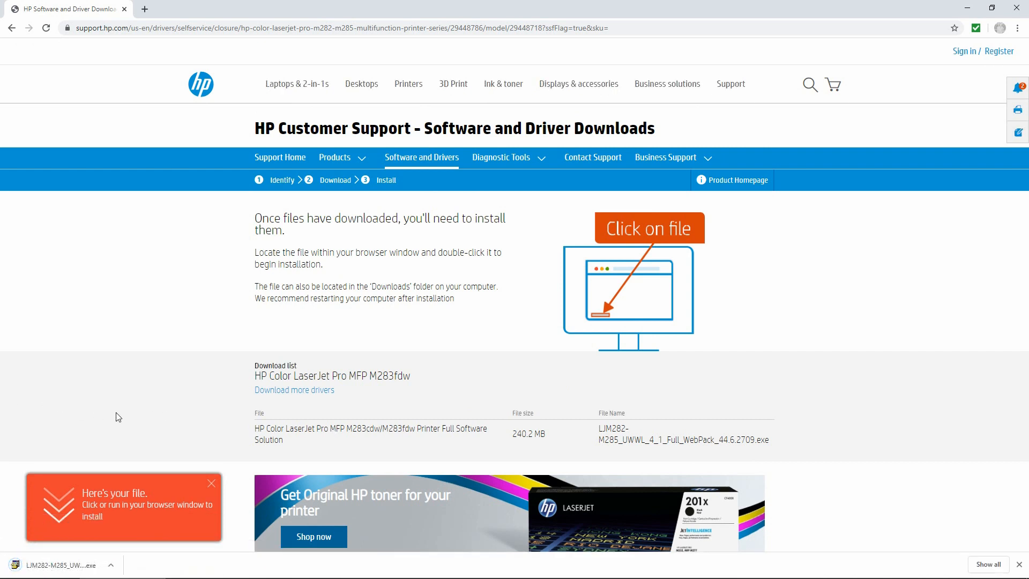
mouse_move(117, 517)
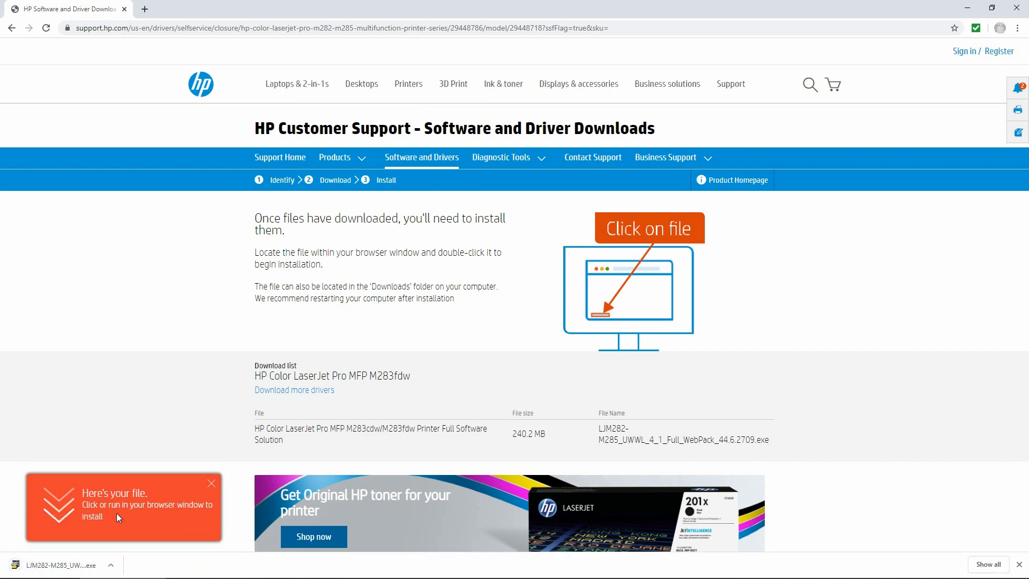
left_click(111, 565)
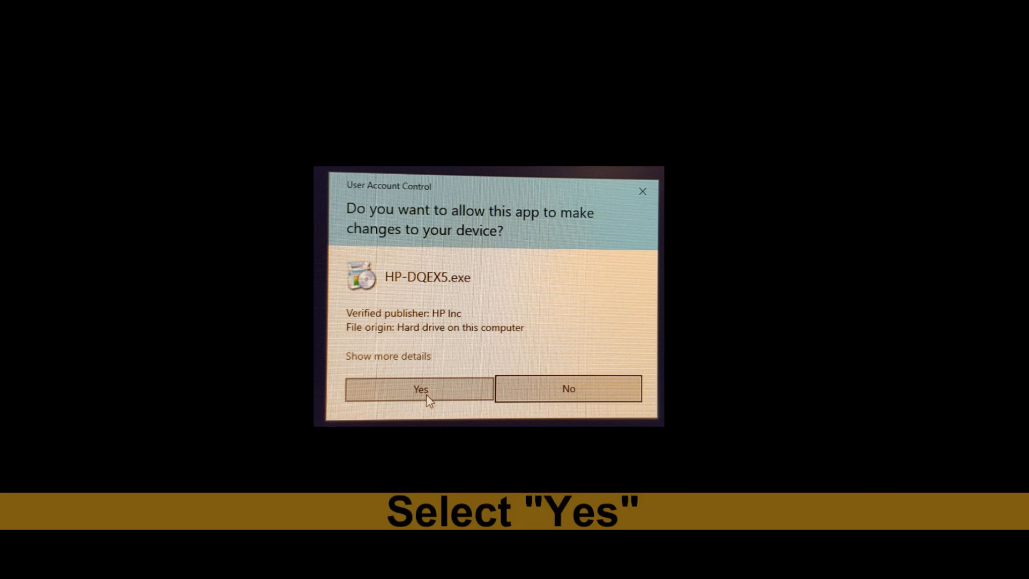
Allow the installer in User Account Control, accept the recommended software and agreements, and begin installing.
left_click(419, 388)
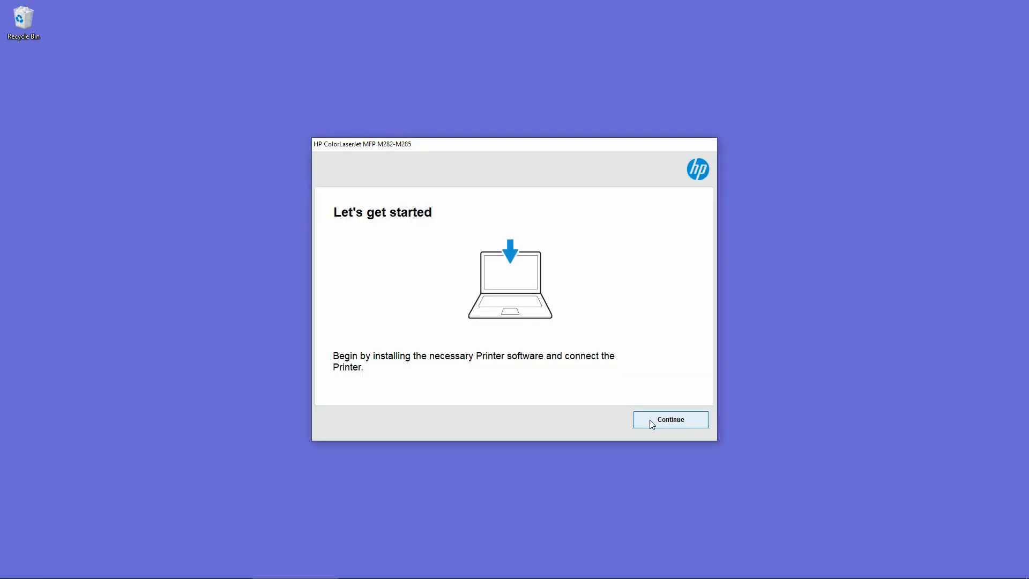
left_click(669, 419)
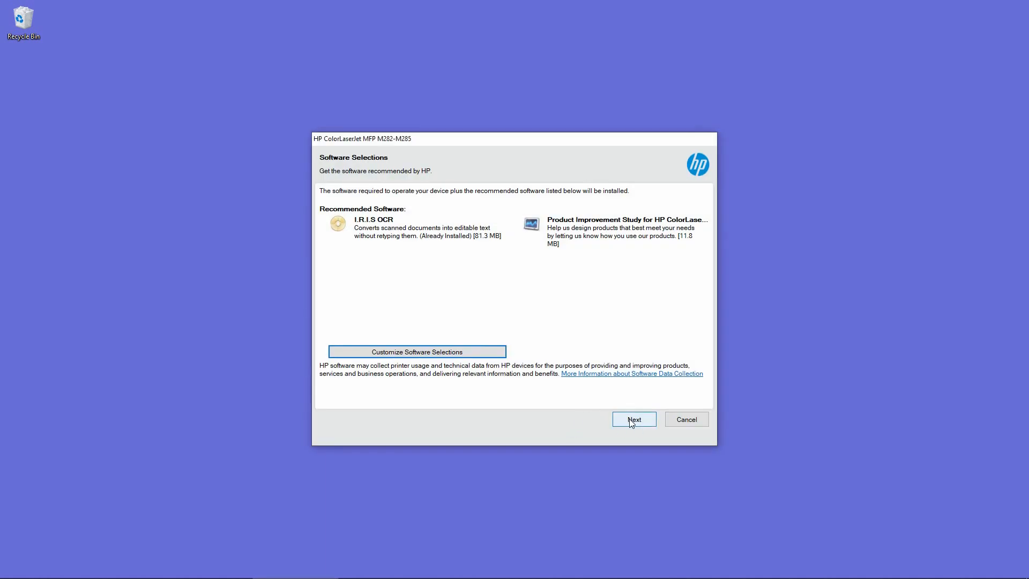
left_click(632, 418)
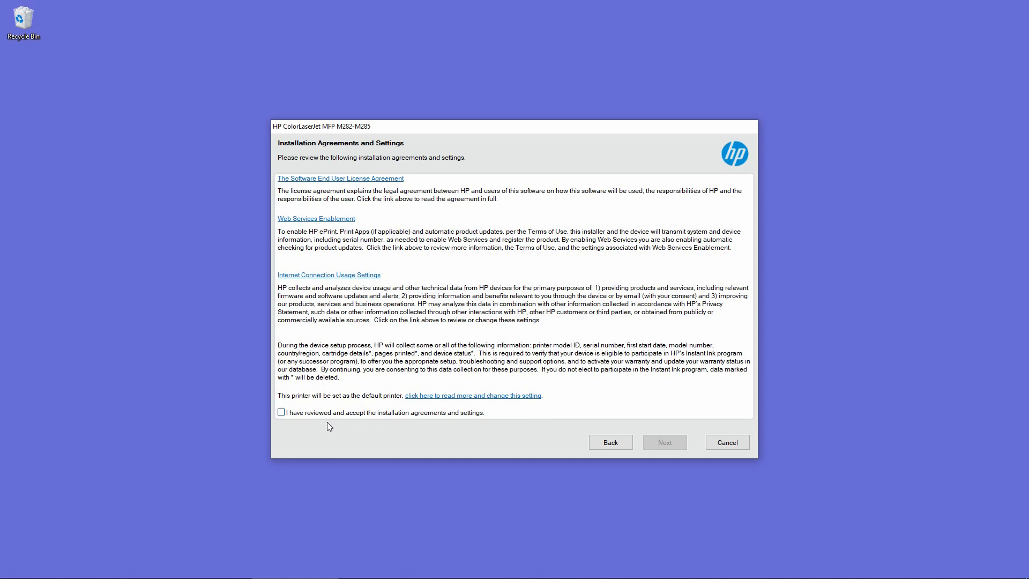
left_click(281, 411)
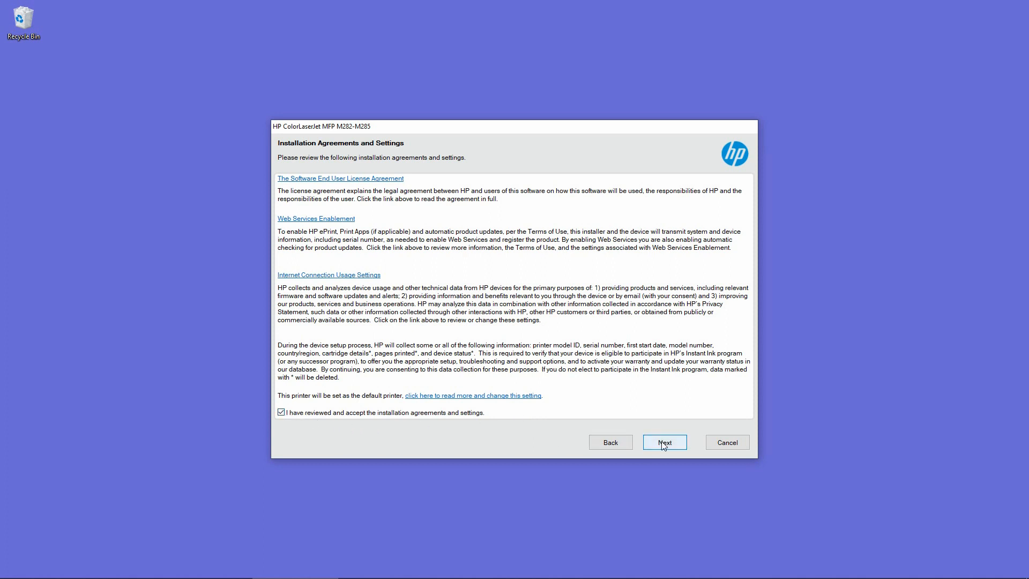
left_click(663, 442)
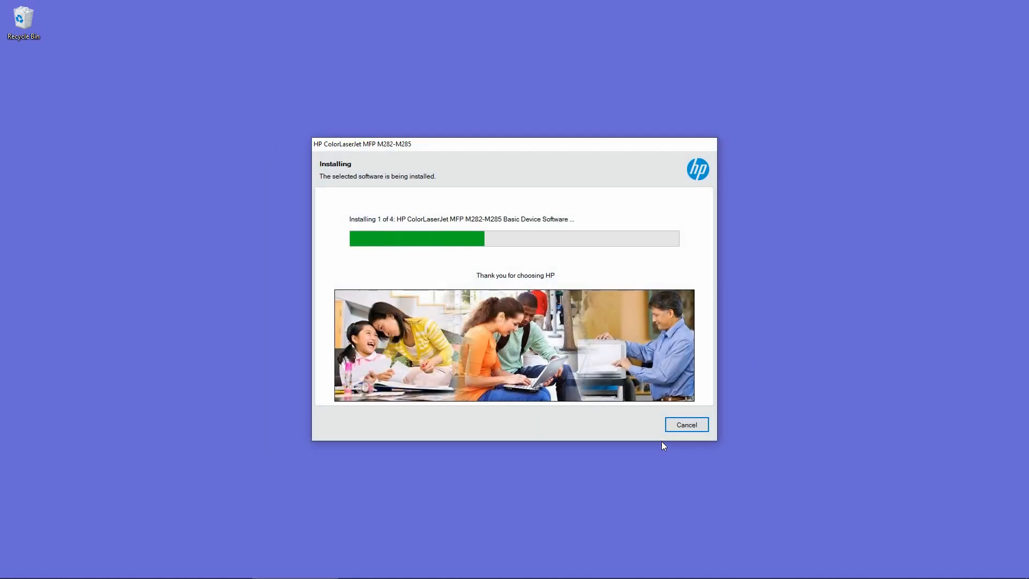
mouse_move(787, 429)
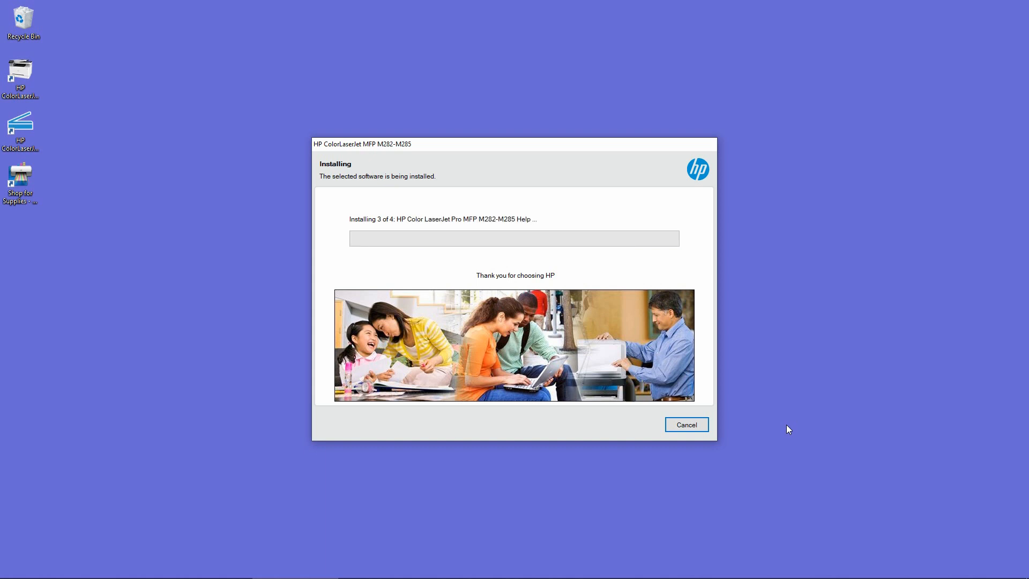
Continue past the software component installation to the connection choice.
left_click(685, 424)
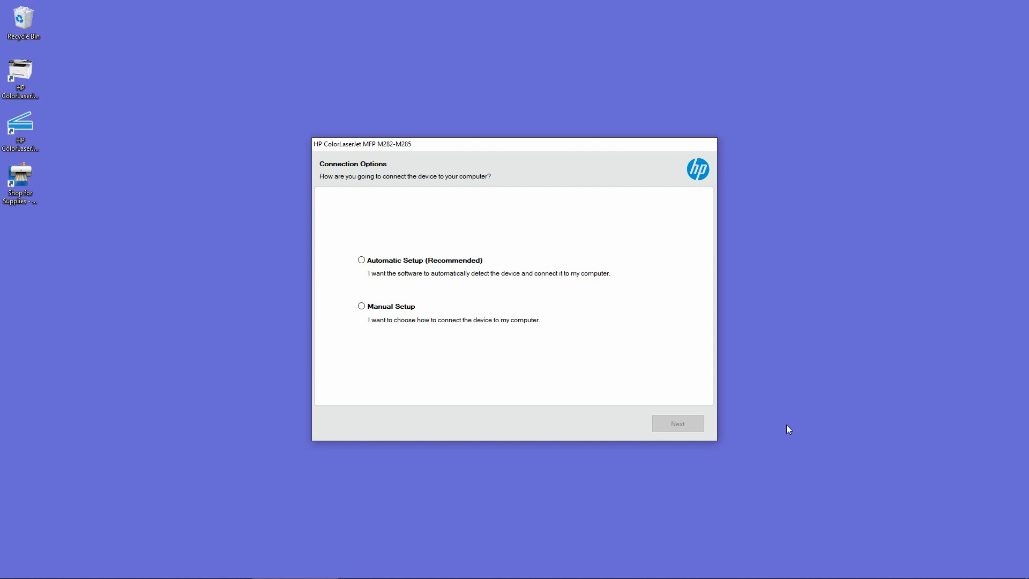
mouse_move(384, 269)
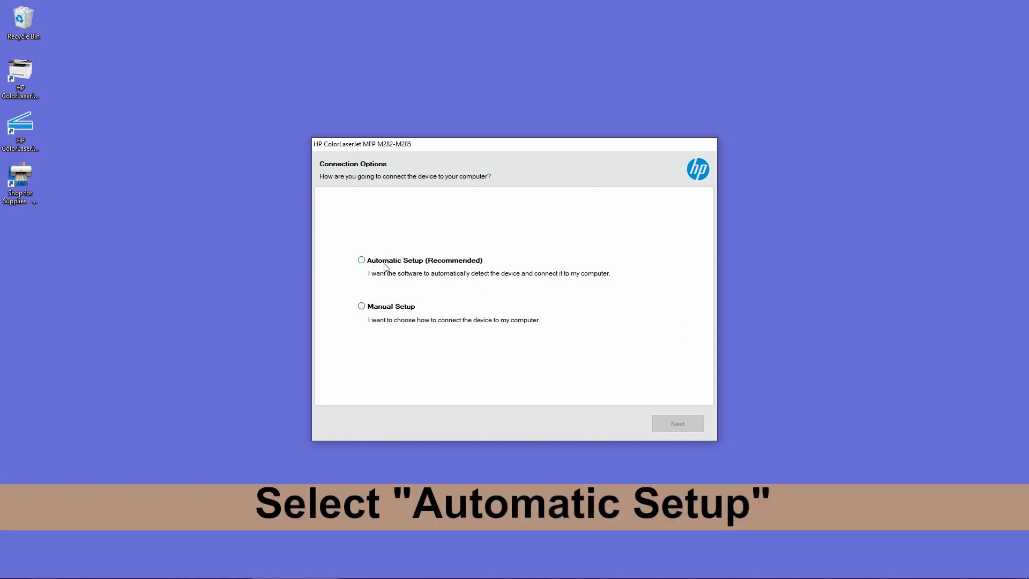
Choose 'Automatic Setup (Recommended)' for printer detection and continue to the network check.
left_click(361, 259)
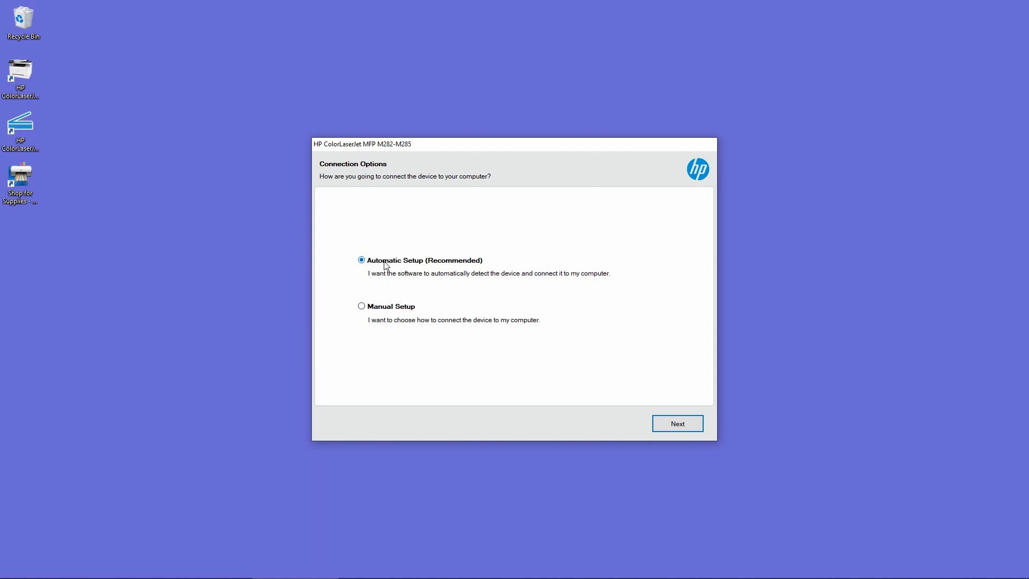
mouse_move(560, 384)
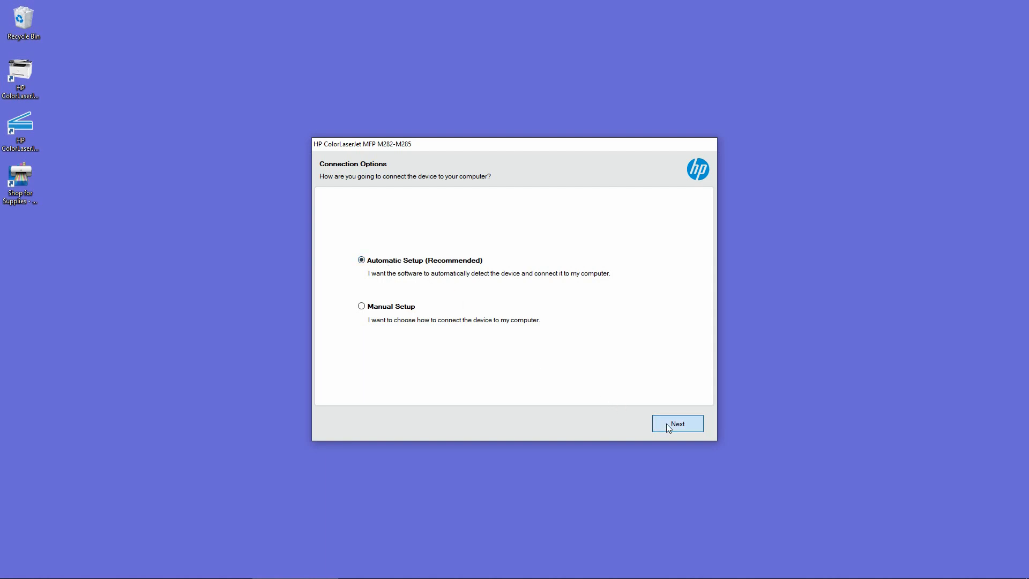
left_click(676, 423)
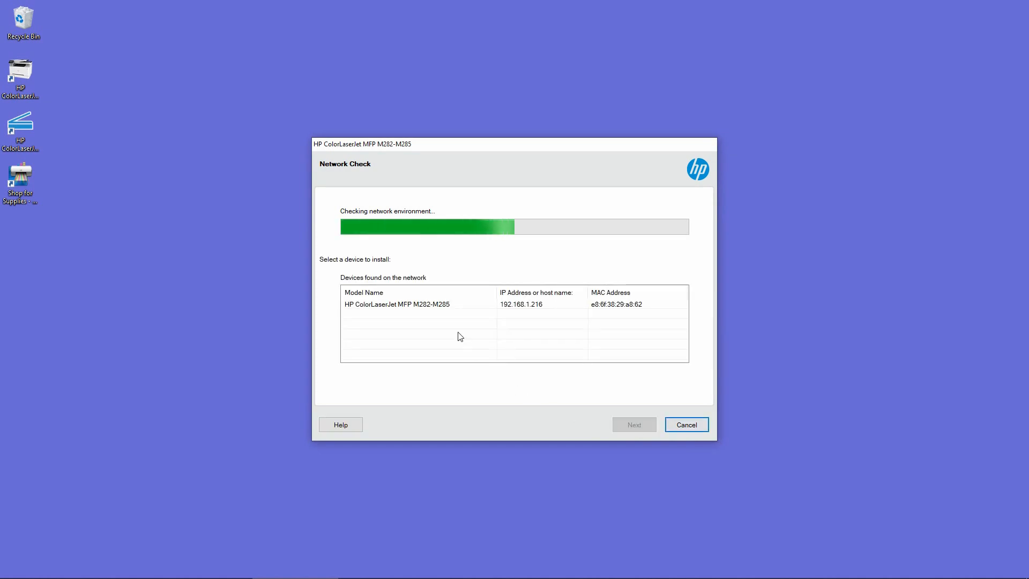
Select the HP ColorLaserJet MFP M282-M285 found on the network and proceed with its installation.
left_click(397, 303)
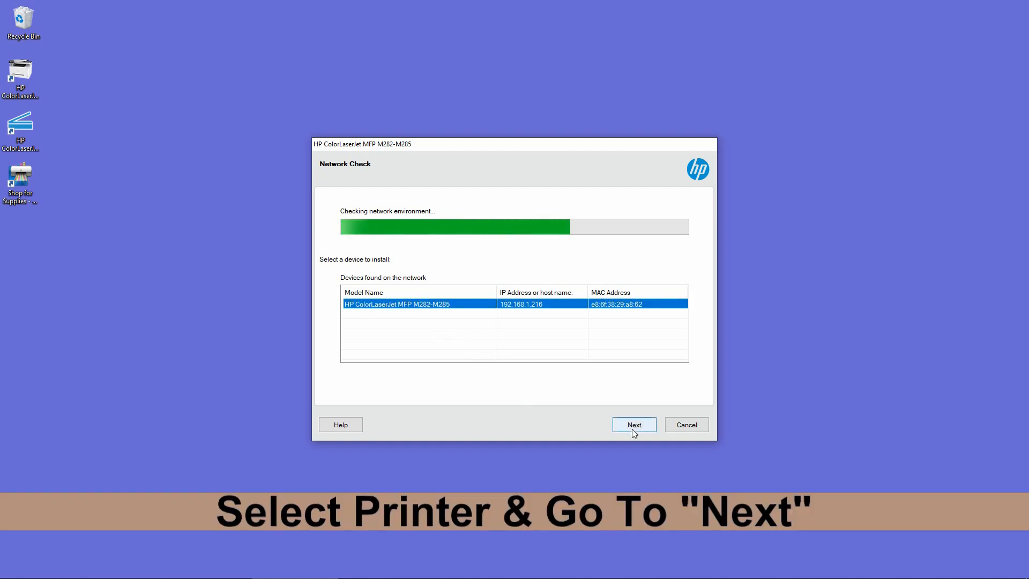
left_click(632, 424)
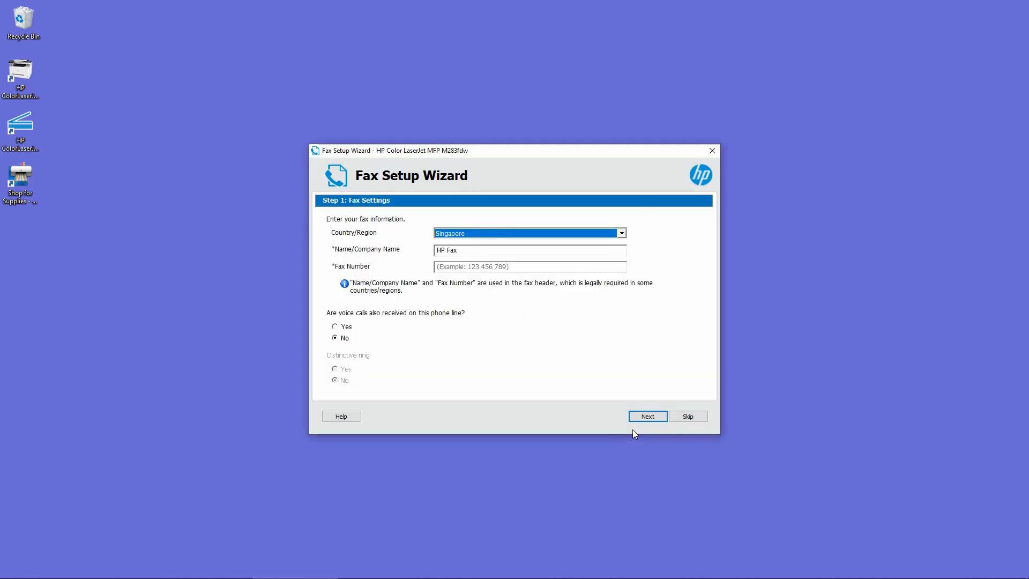
mouse_move(605, 433)
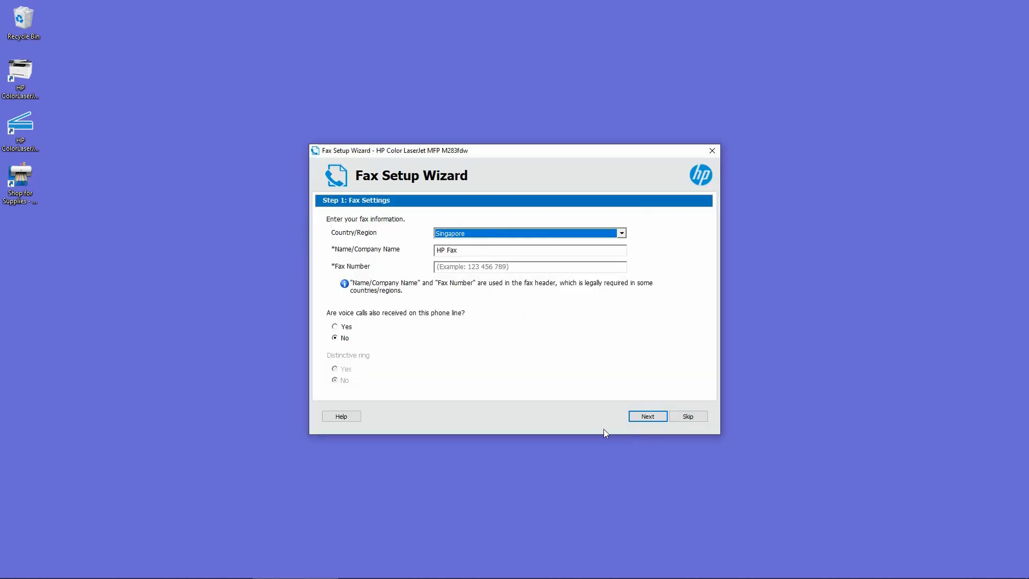
mouse_move(688, 415)
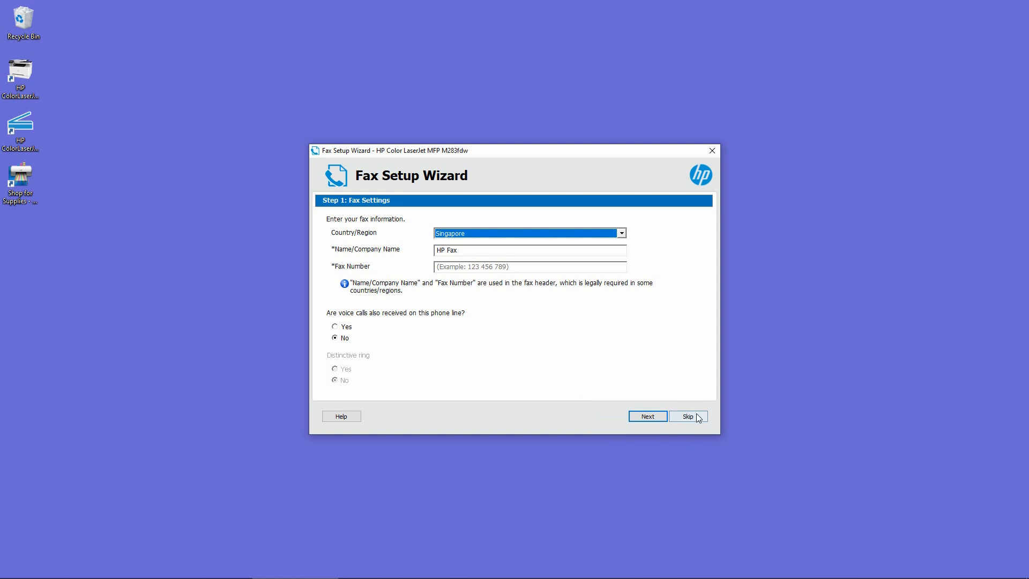
Skip the Fax Setup Wizard without entering fax information.
left_click(687, 416)
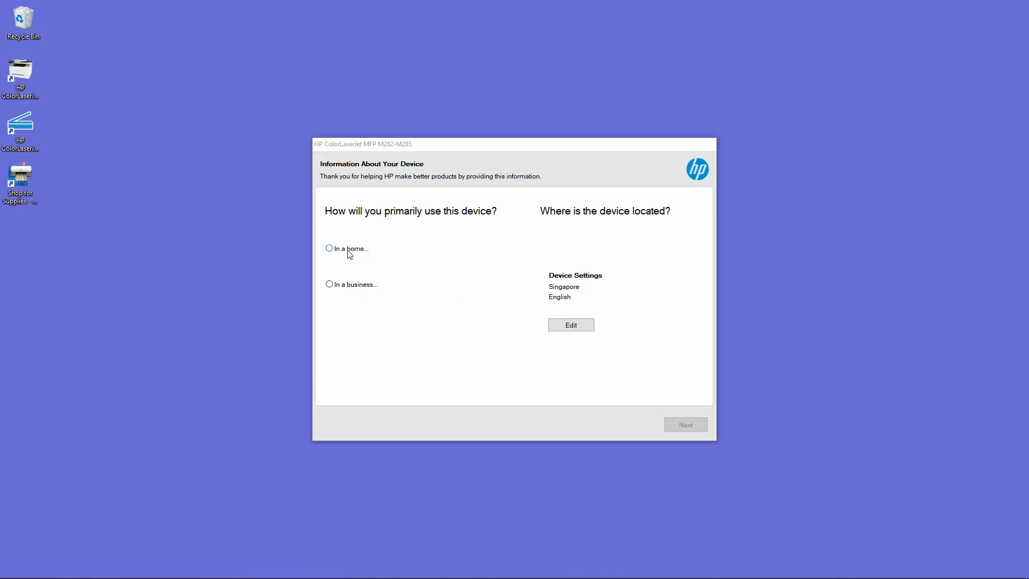
Choose 'In a home...' with 'In the home for personal use.' and continue.
left_click(329, 248)
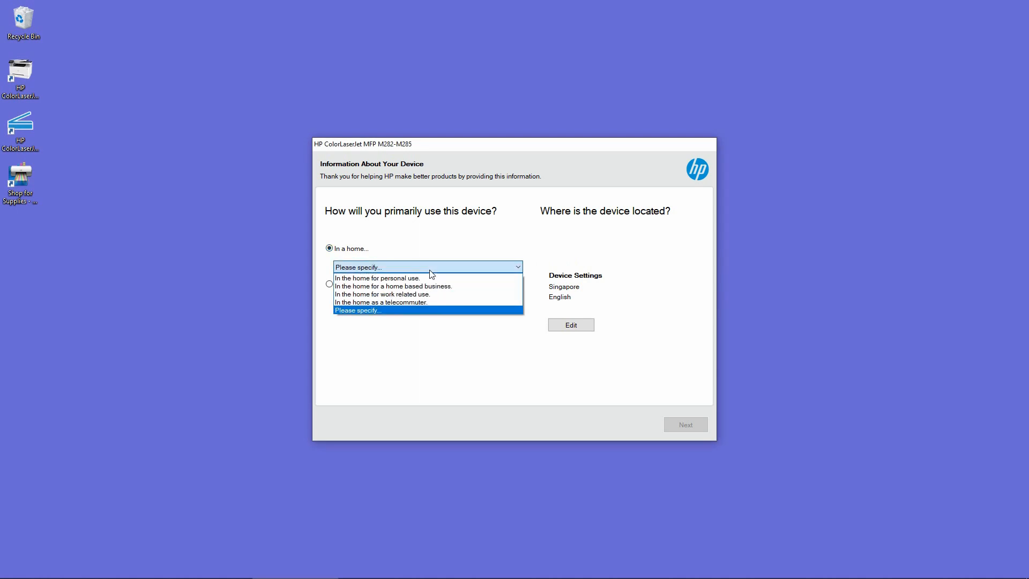
left_click(377, 277)
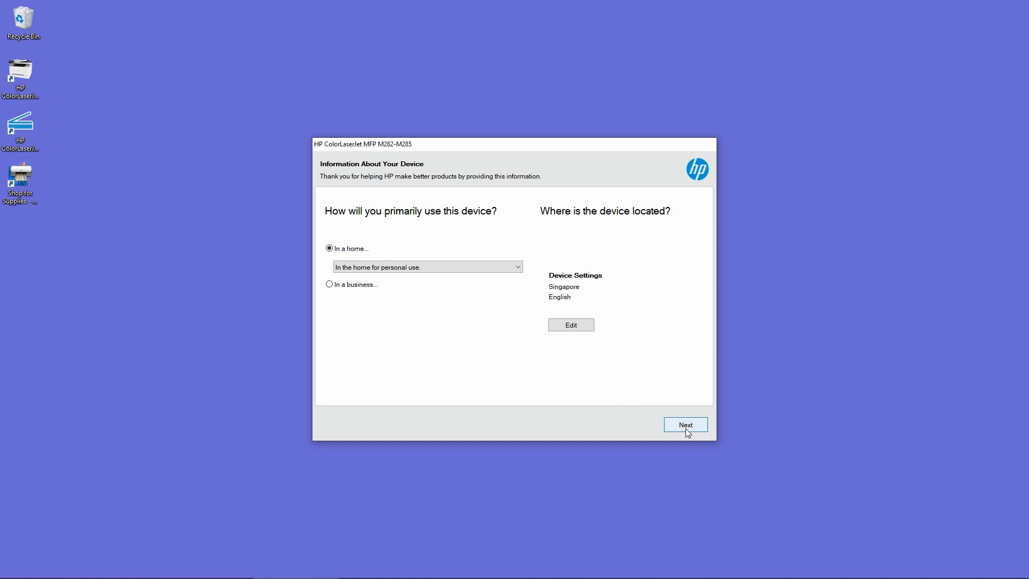
left_click(685, 425)
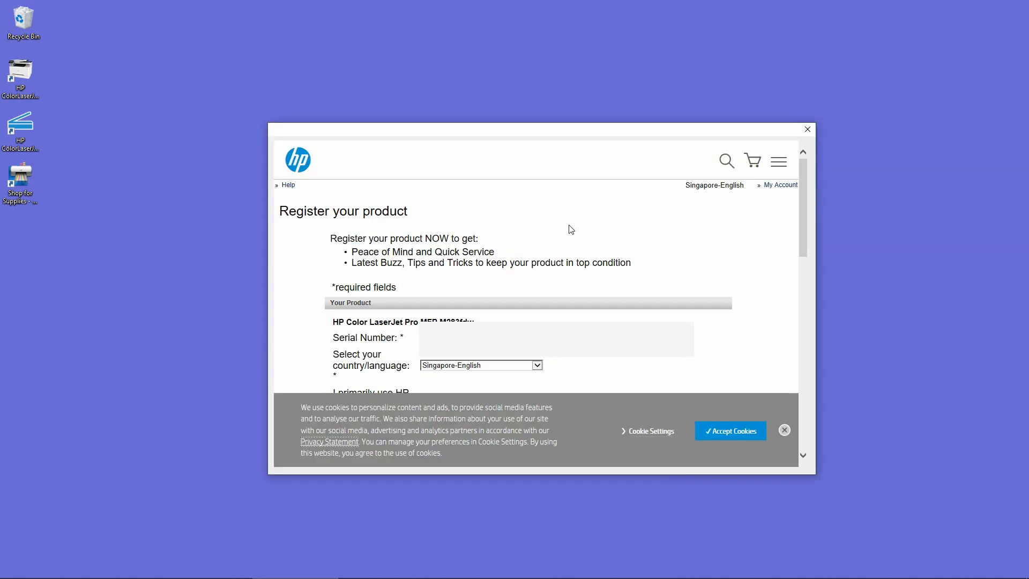
mouse_move(593, 218)
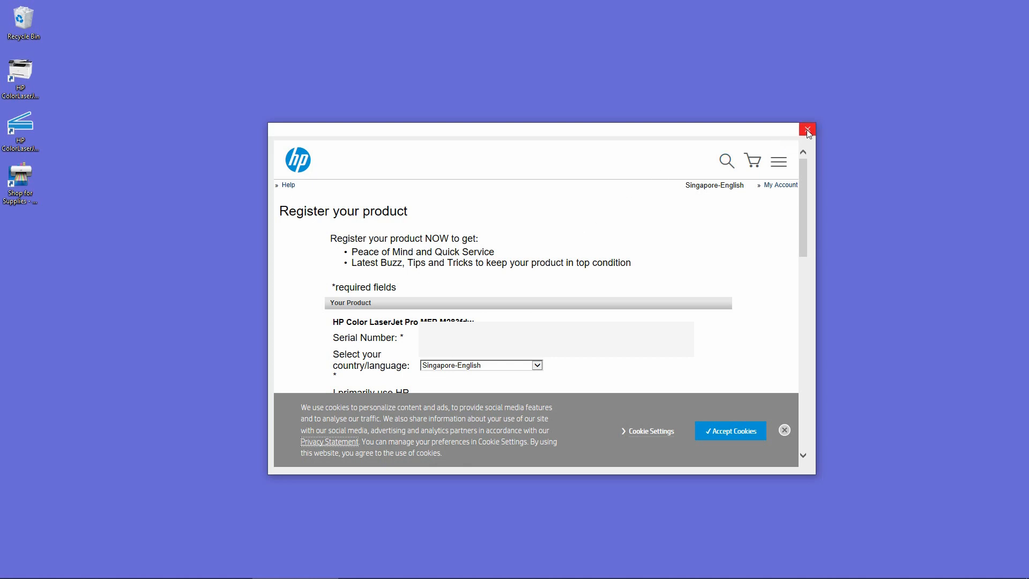
Close the Register your product window and confirm Exit Device Service Setup.
left_click(807, 129)
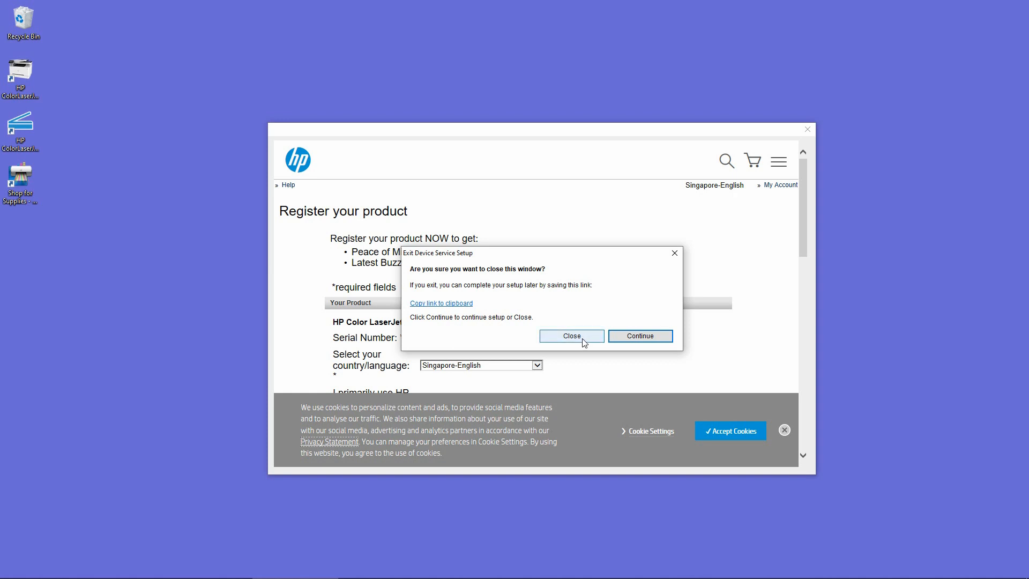
left_click(570, 336)
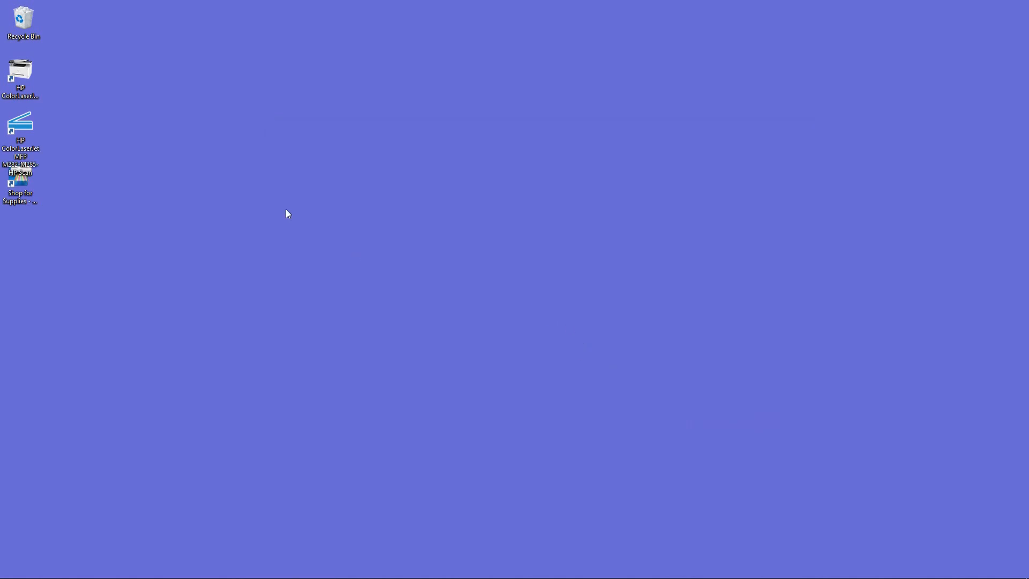
mouse_move(99, 201)
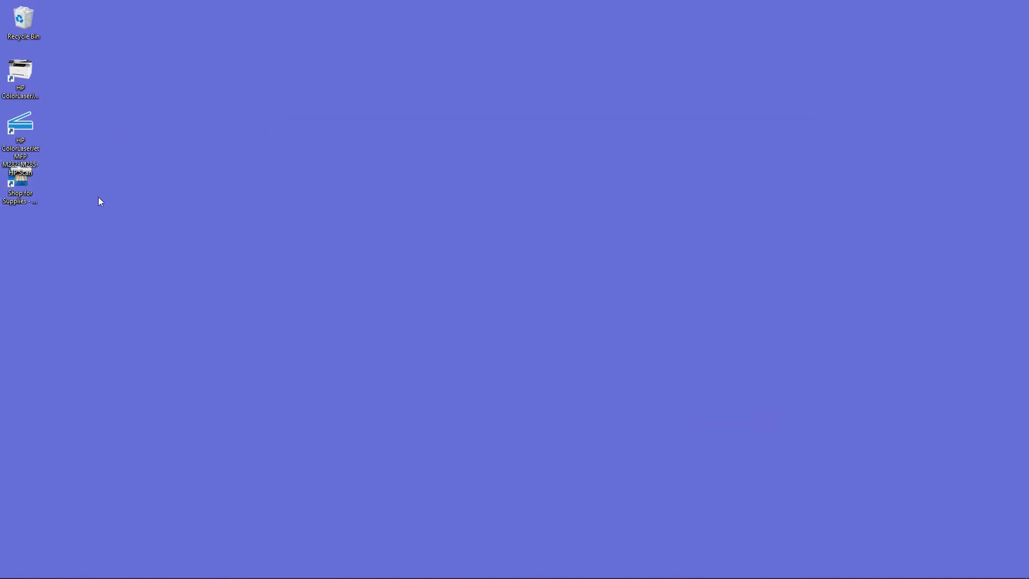
mouse_move(377, 277)
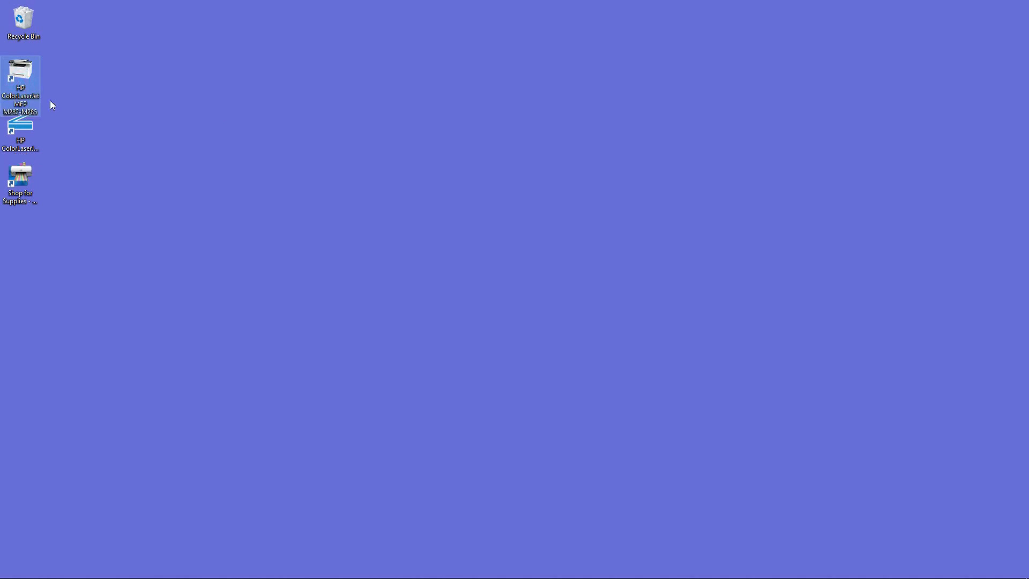
mouse_move(248, 199)
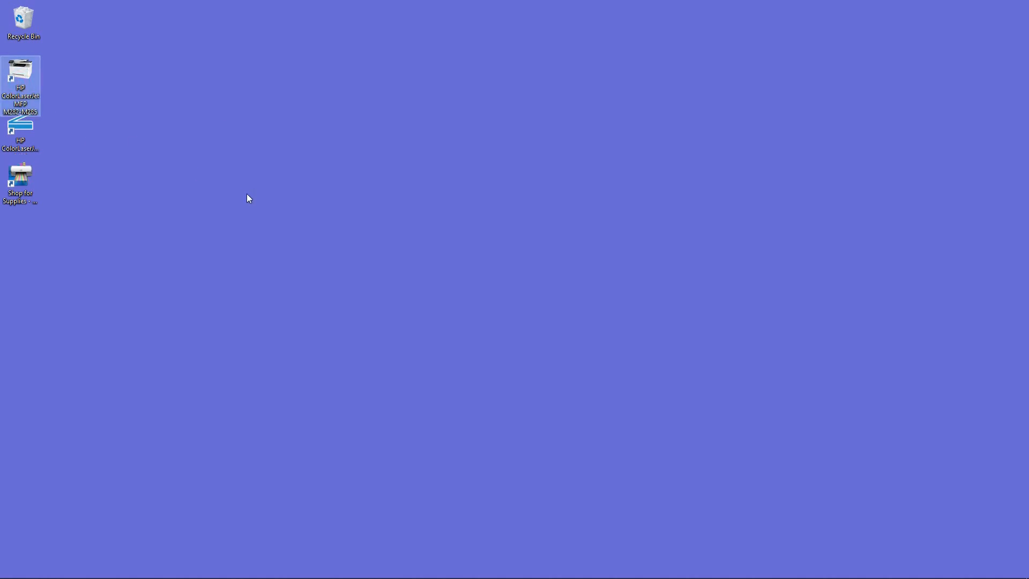
Launch HP Printer Assistant from the HP ColorLaserJet MFP M282-M285 desktop shortcut.
double_click(20, 86)
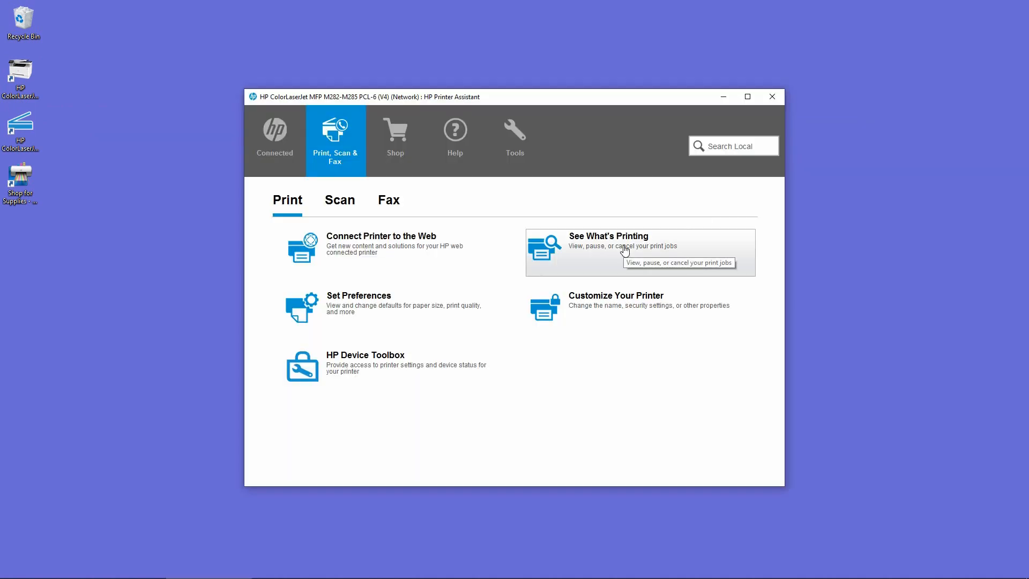
Open the M282-M285 print queue via 'See What's Printing' and bring up Printer Properties.
left_click(607, 241)
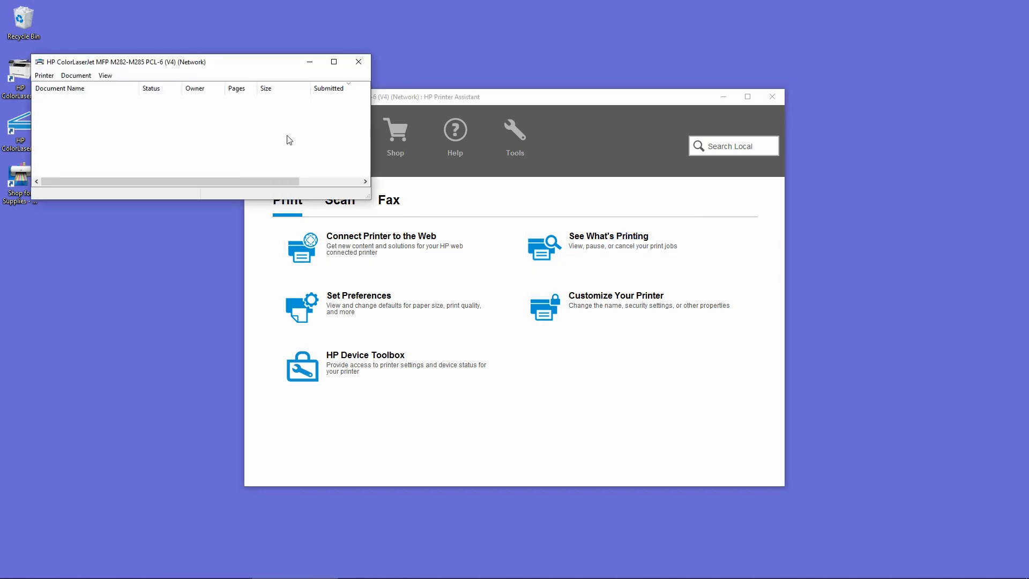
left_click(44, 74)
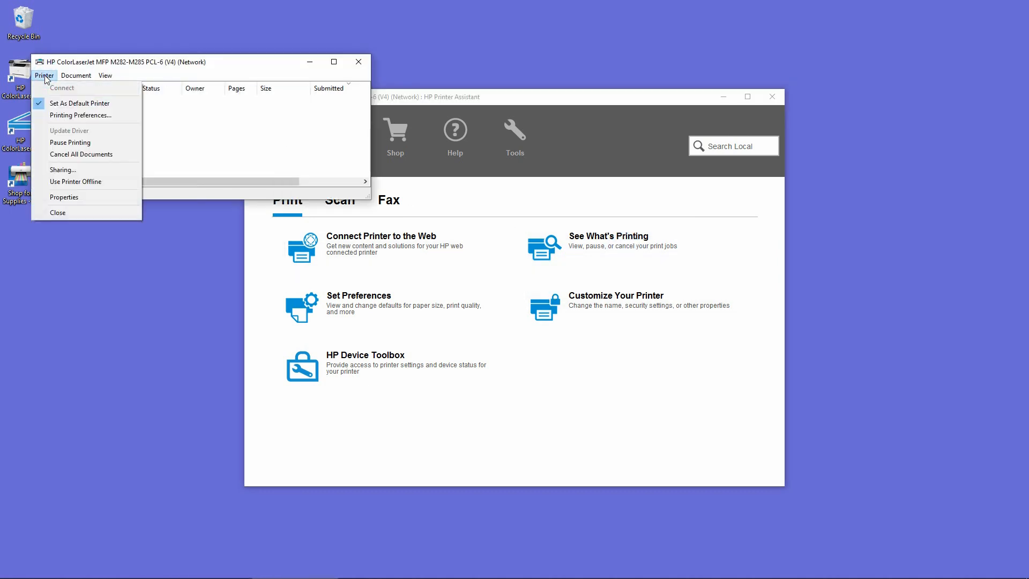
mouse_move(63, 197)
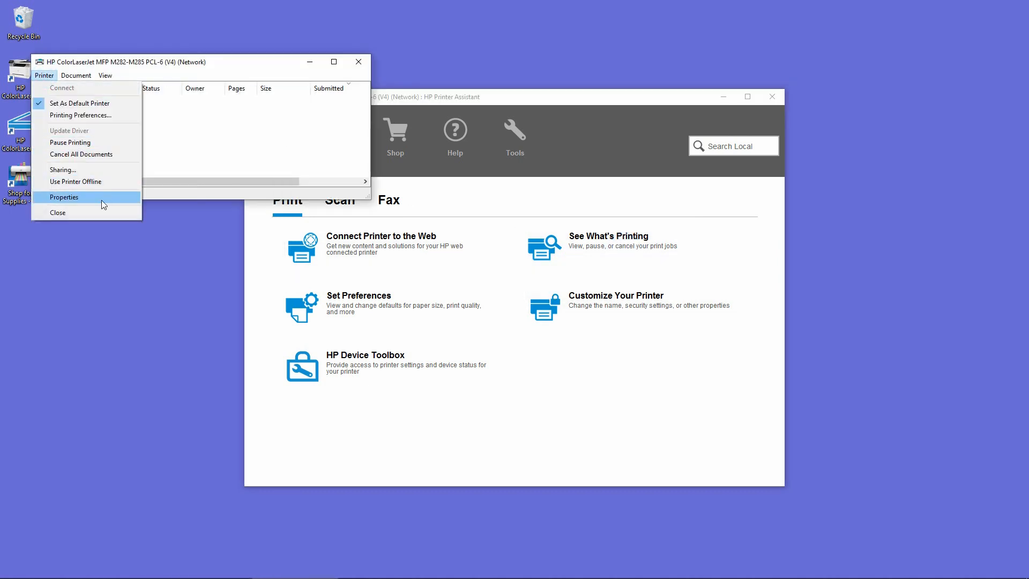
left_click(63, 197)
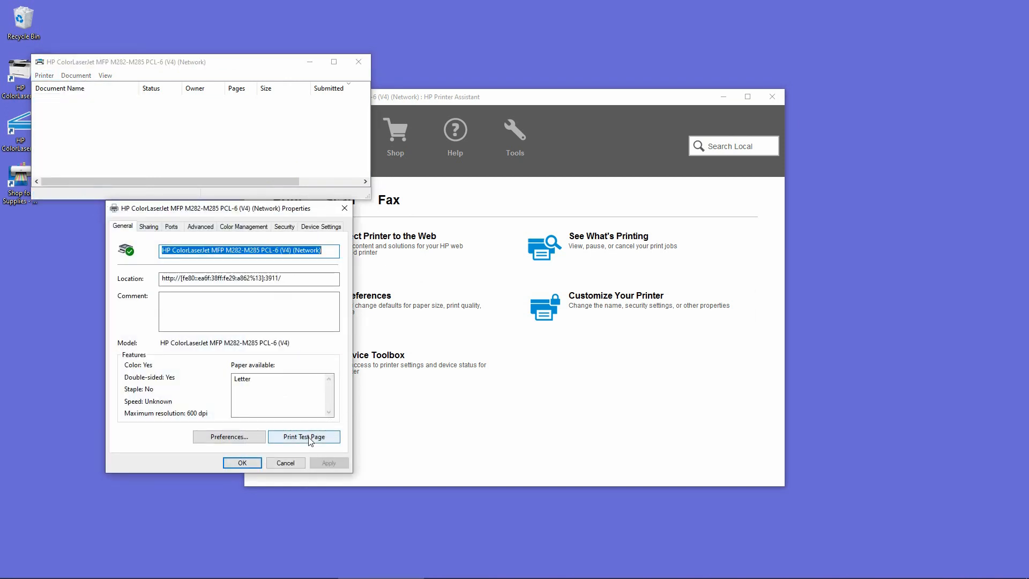
Send a Windows test page from Properties, then close the dialog and print queue.
left_click(303, 436)
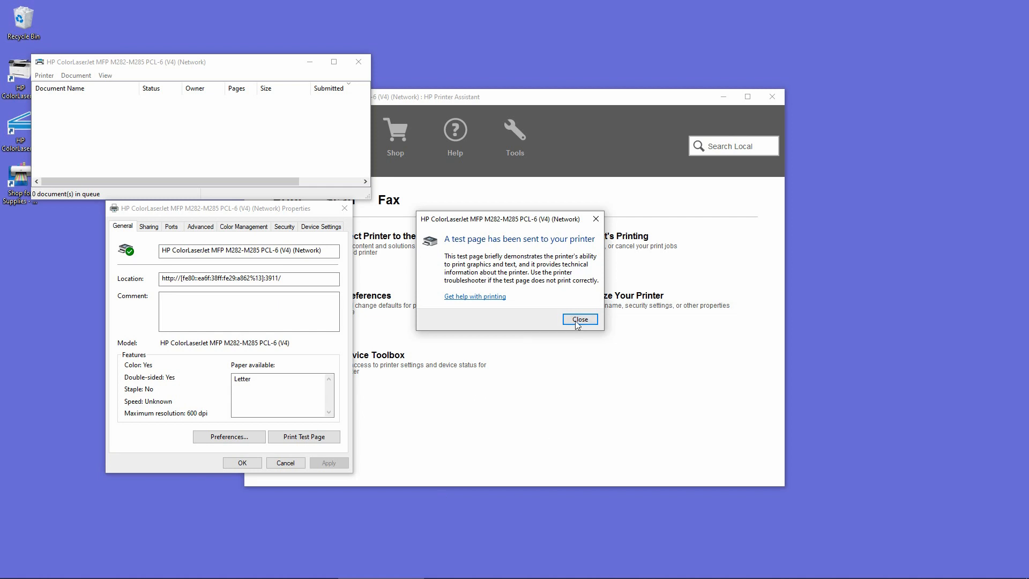
left_click(579, 319)
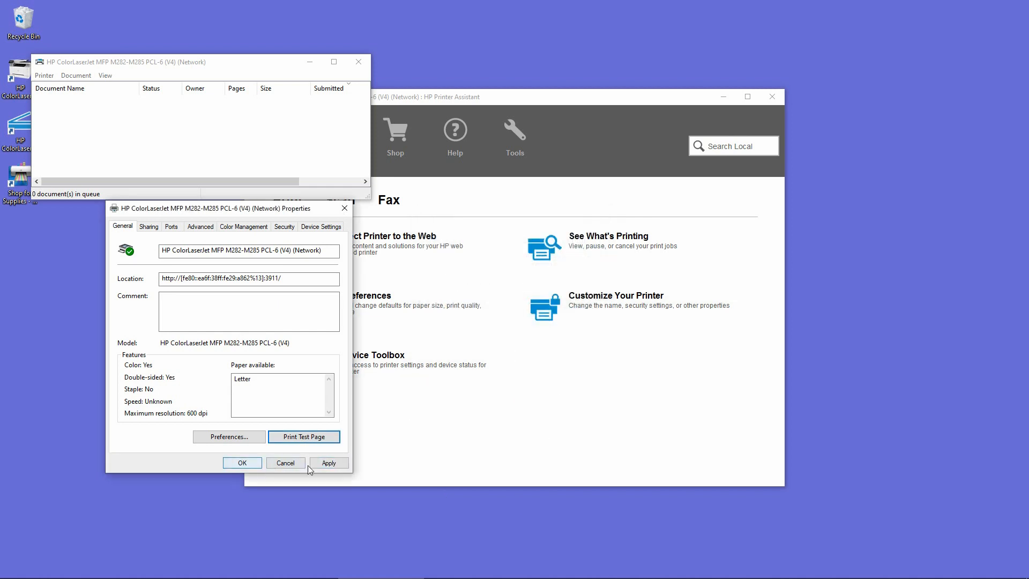
left_click(285, 463)
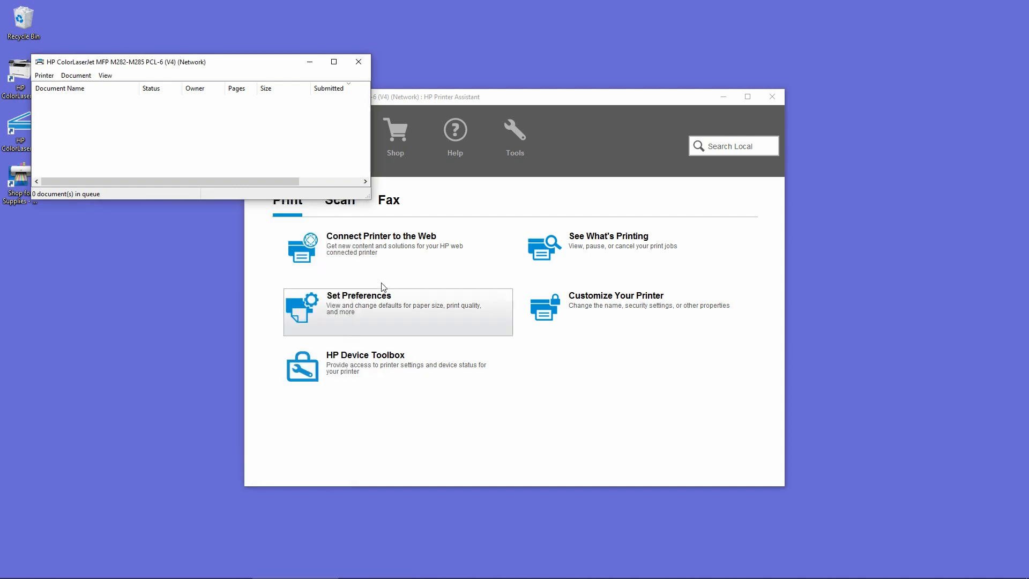
left_click(358, 62)
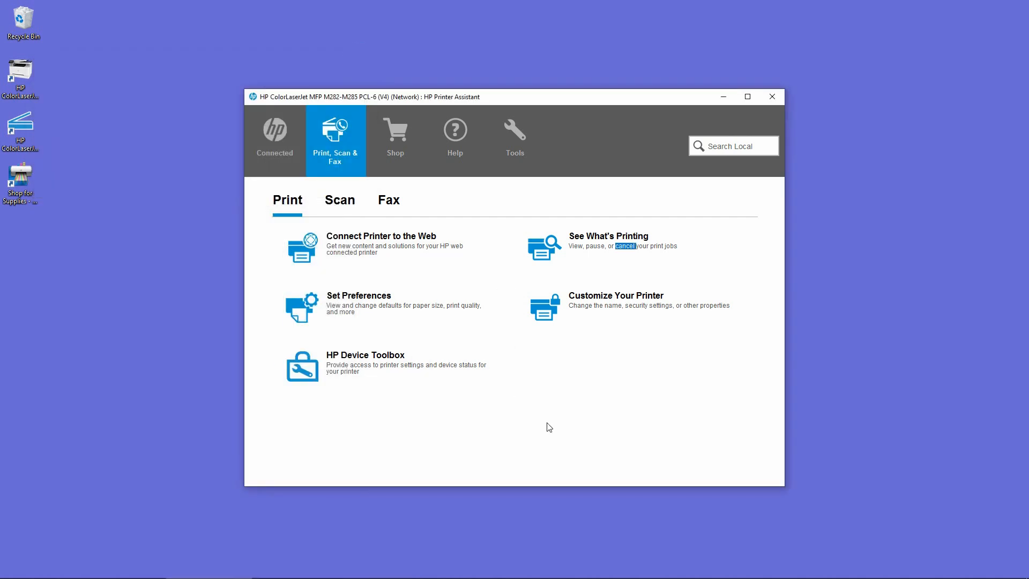